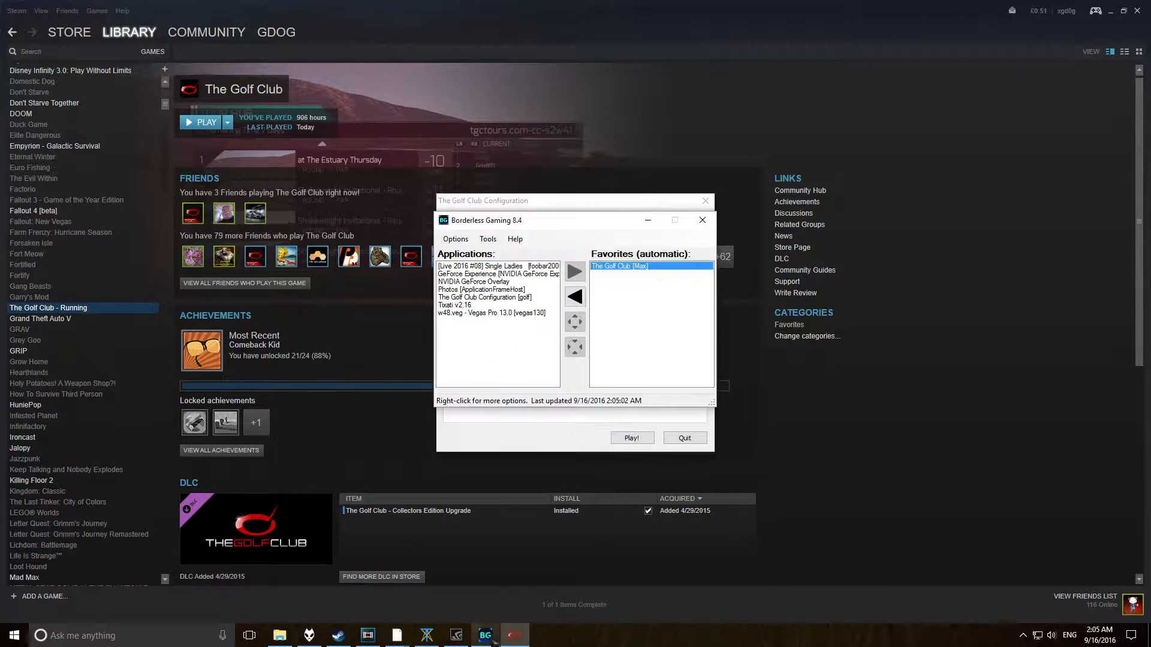
Step: Close foobar2000, leaving The Golf Club Configuration on Windowed, 1920 x 1080, High quality
click(574, 298)
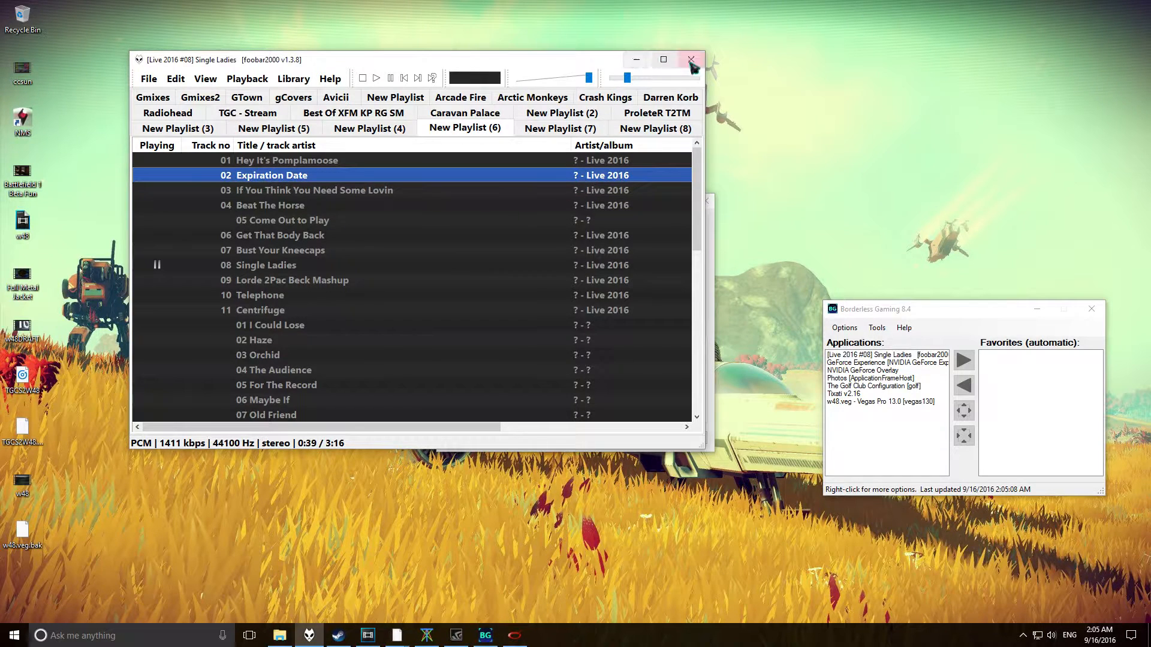
click(689, 60)
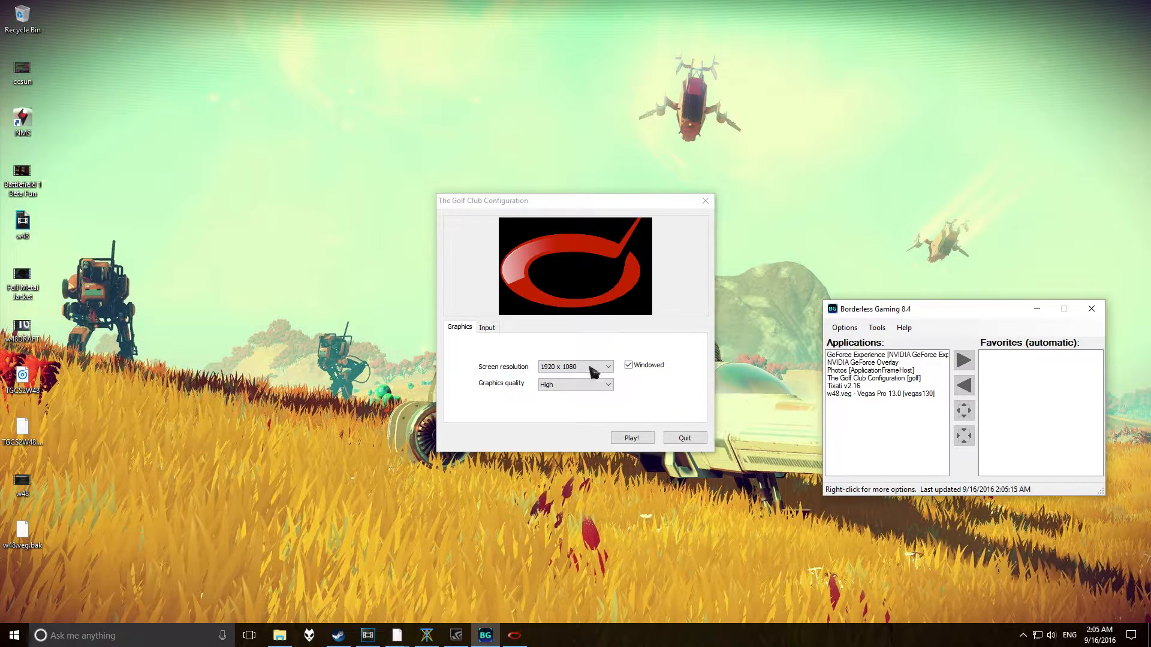
Step: Launch the game windowed and move The Golf Club from Applications into Favorites
click(632, 438)
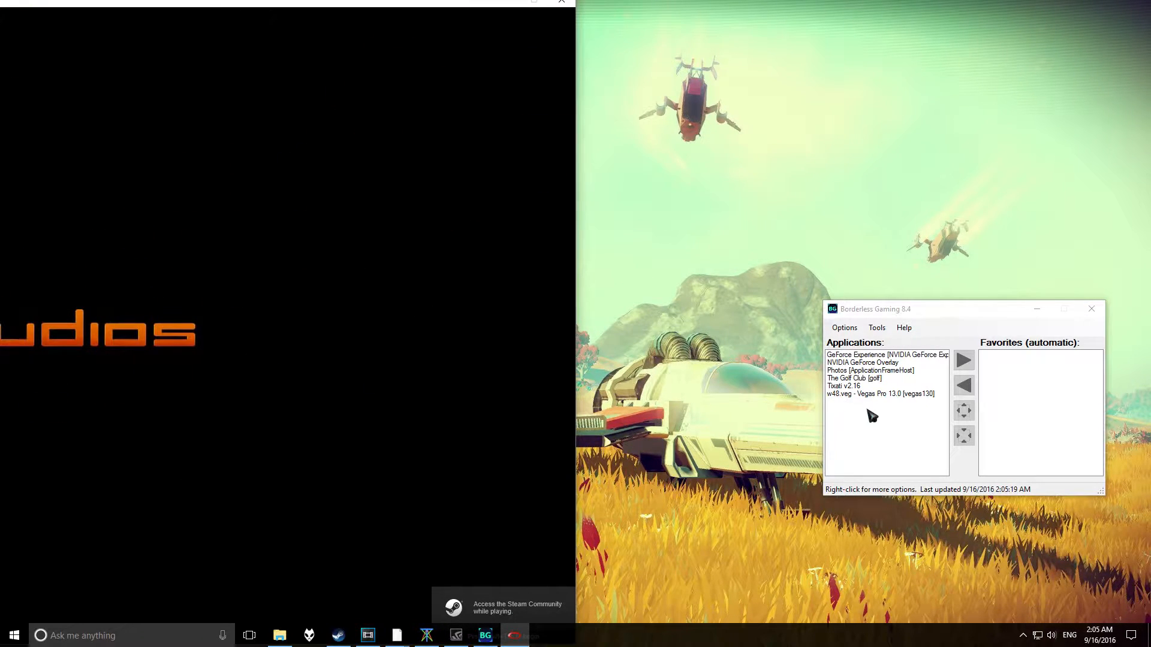
click(854, 378)
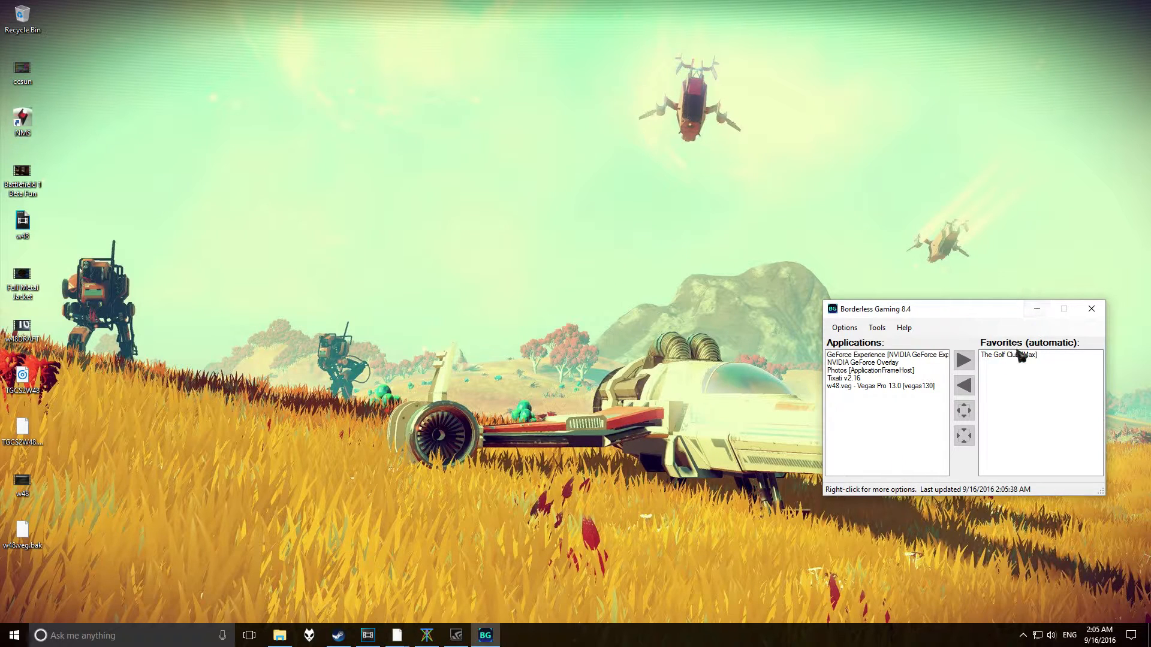
Step: Relaunch The Golf Club via PLAY on its Steam library page
click(1009, 355)
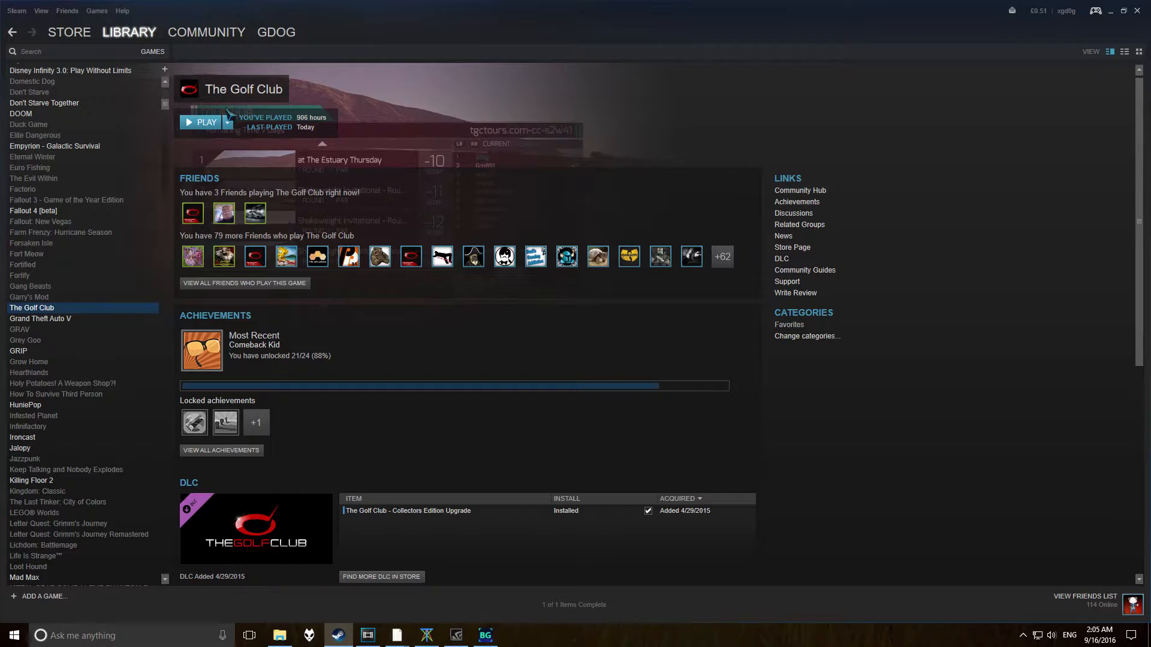
click(204, 122)
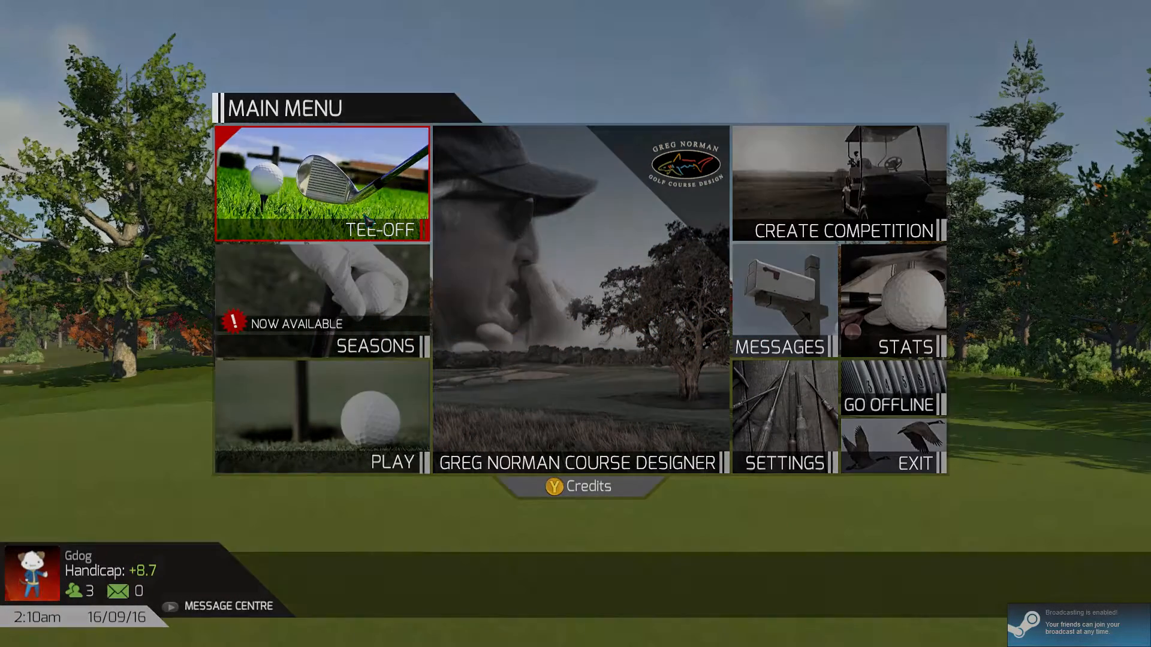
Step: Choose TEE-OFF to begin hole 1 at Black Brook Golf Course
click(322, 183)
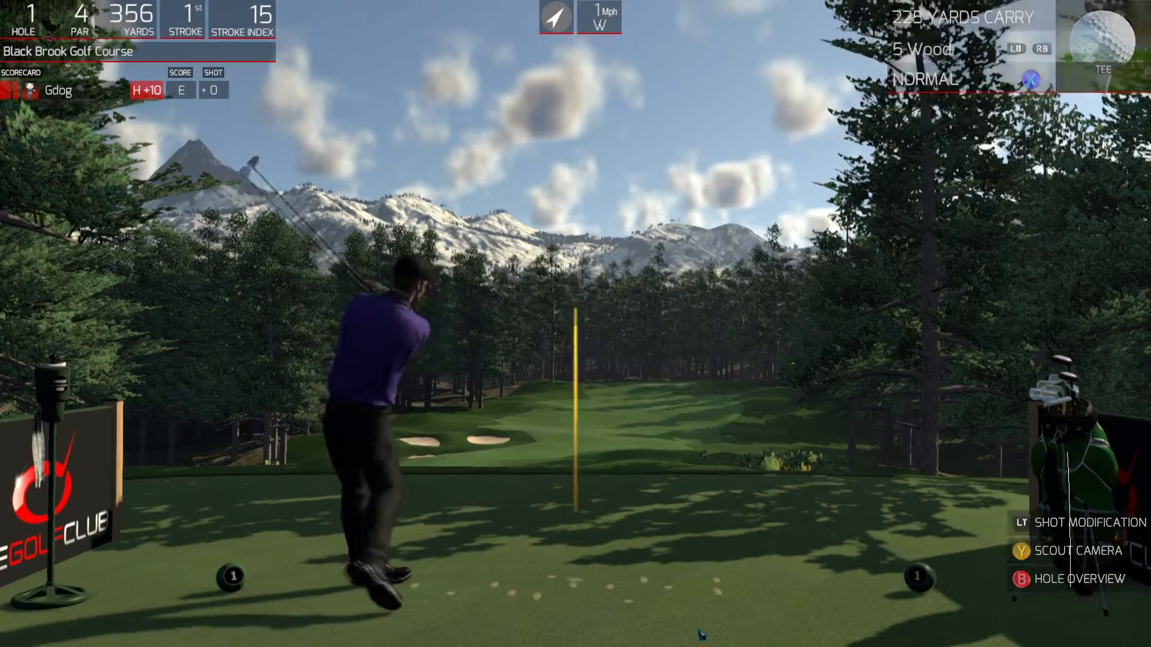
key(alt+tab)
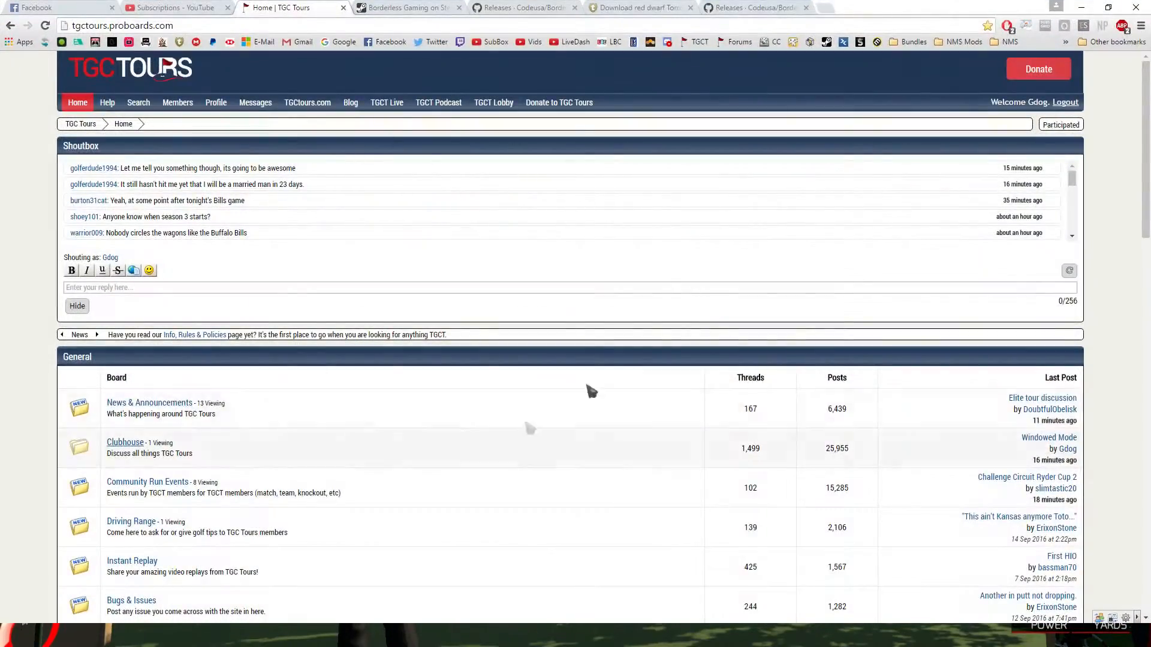
scroll(down, 3)
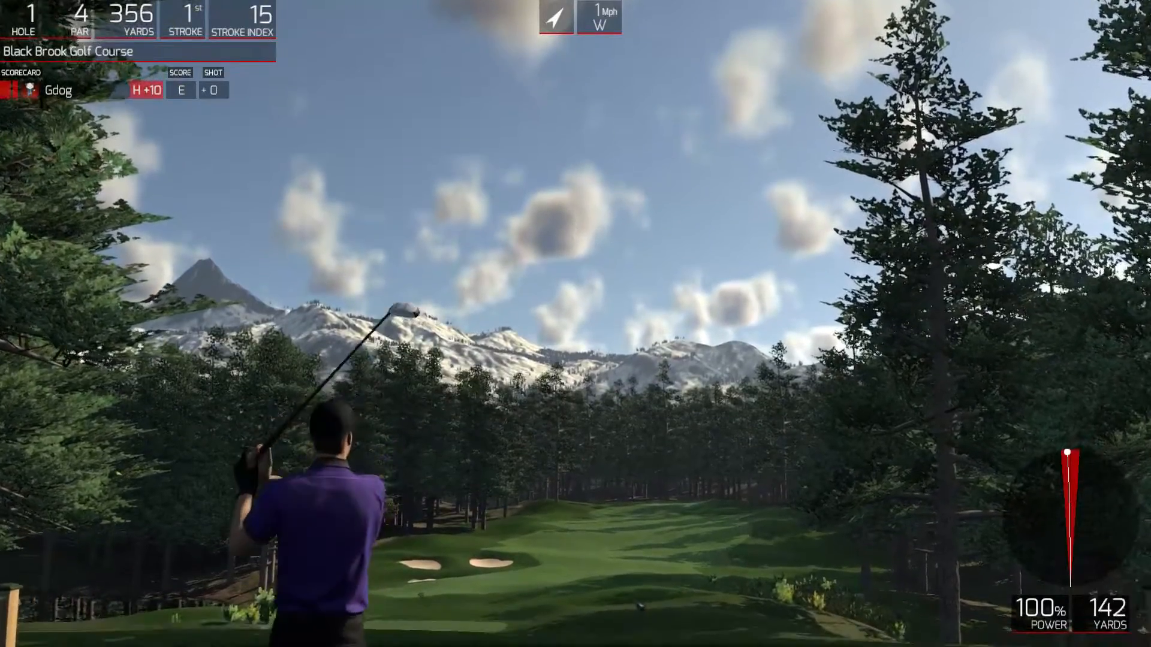
key(alt+tab)
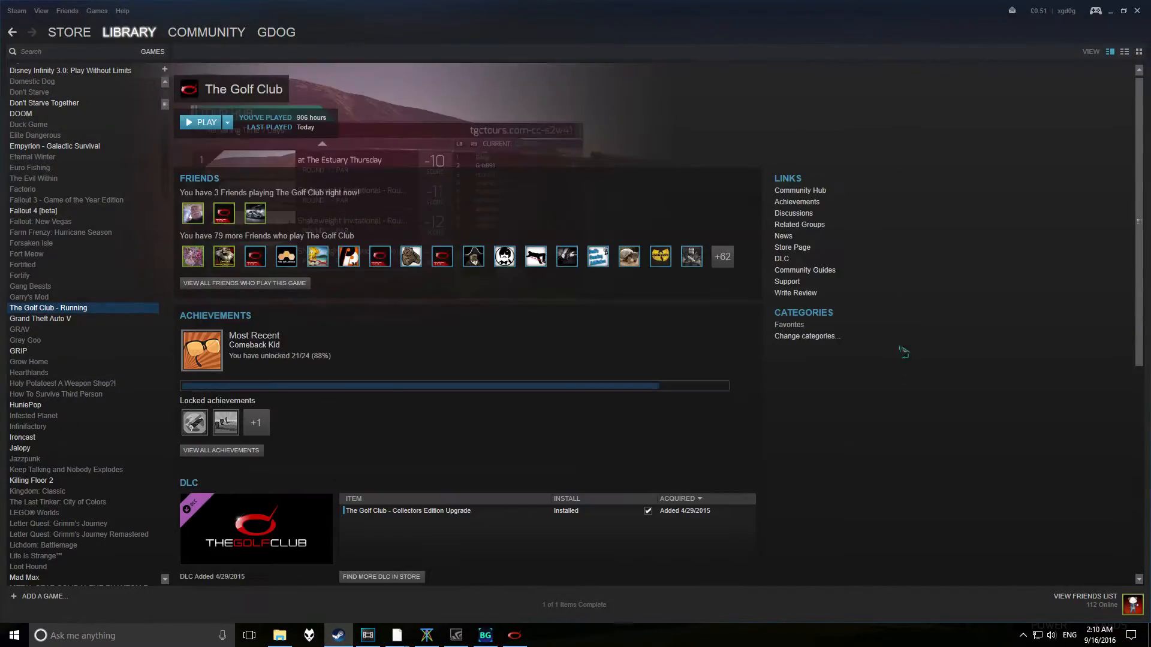
click(203, 123)
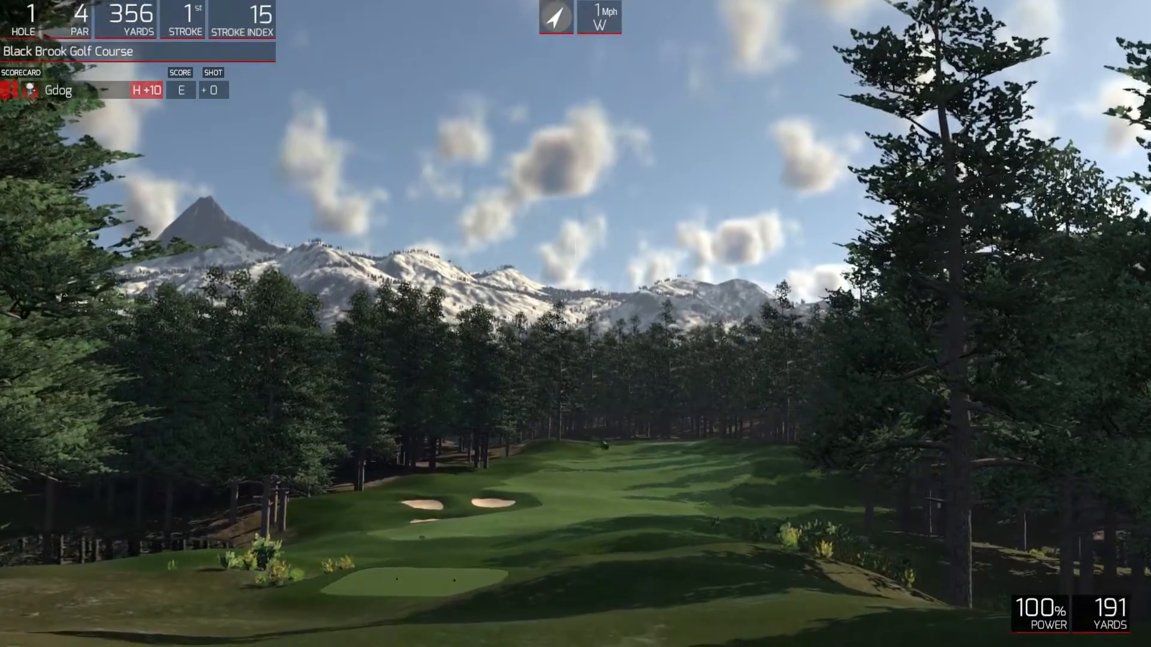